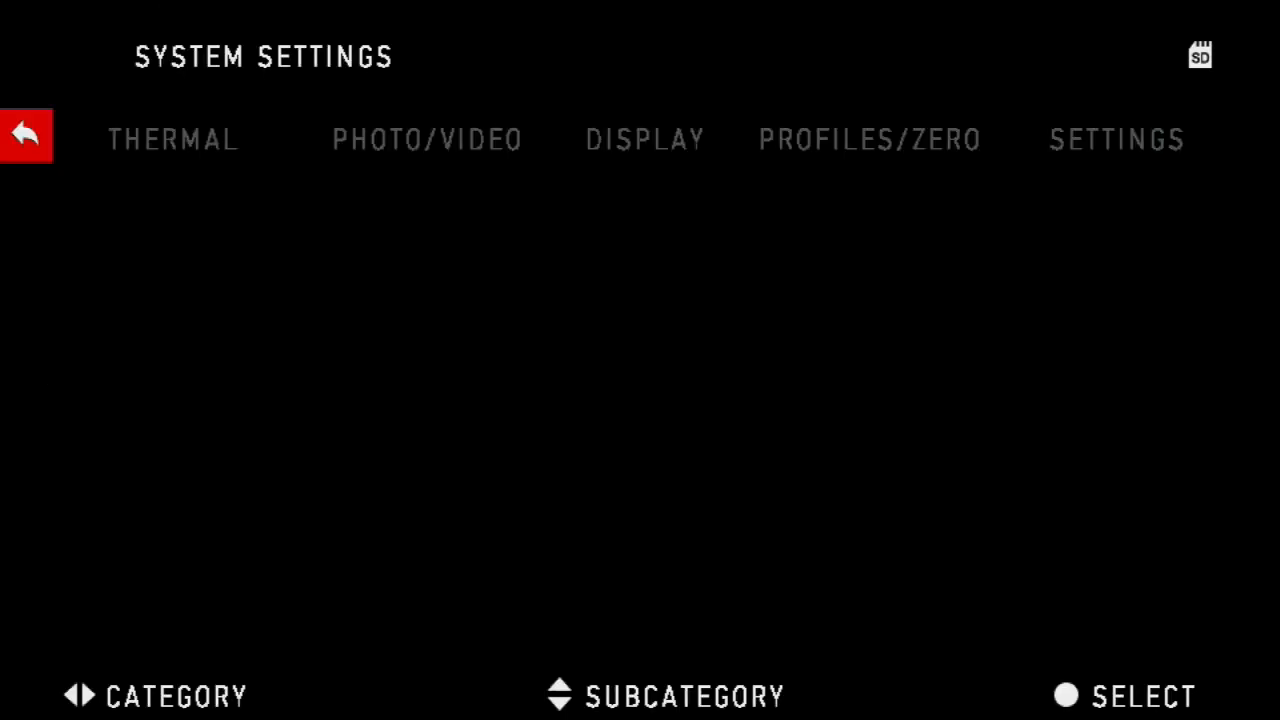
- Go to the Photo/Video settings category and step through its photo, microphone and SD options
click(427, 138)
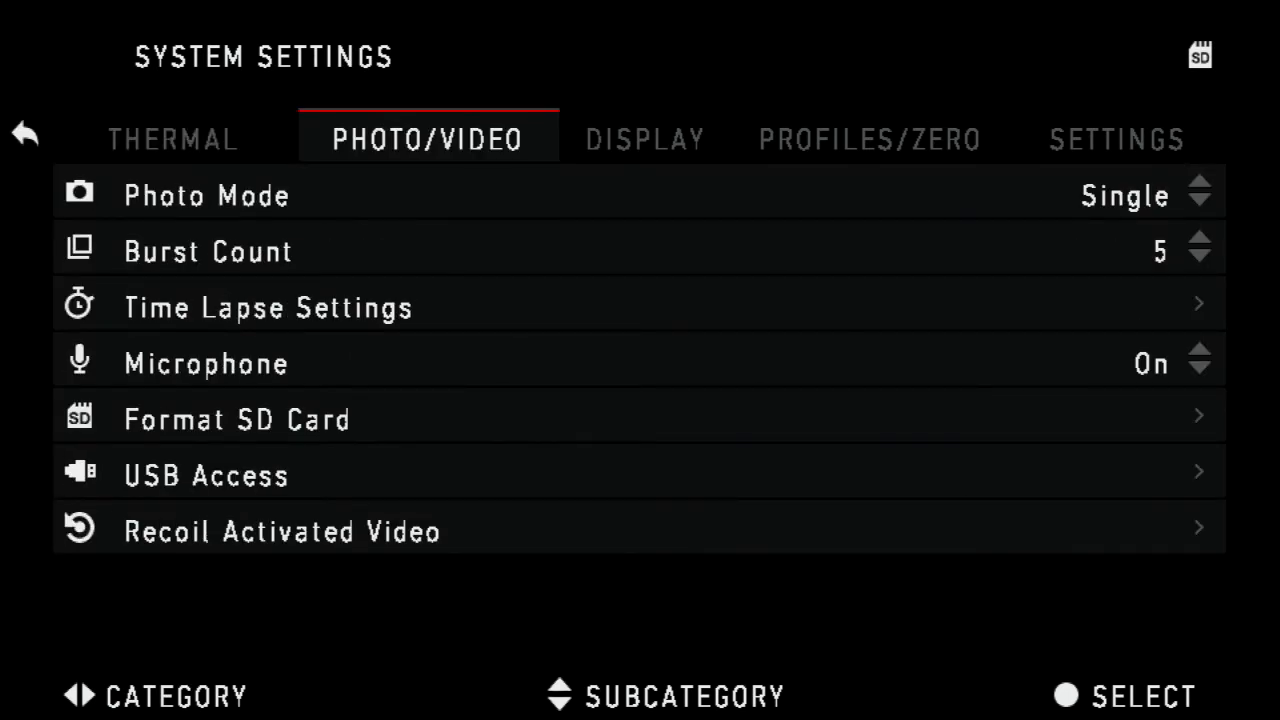
click(1116, 139)
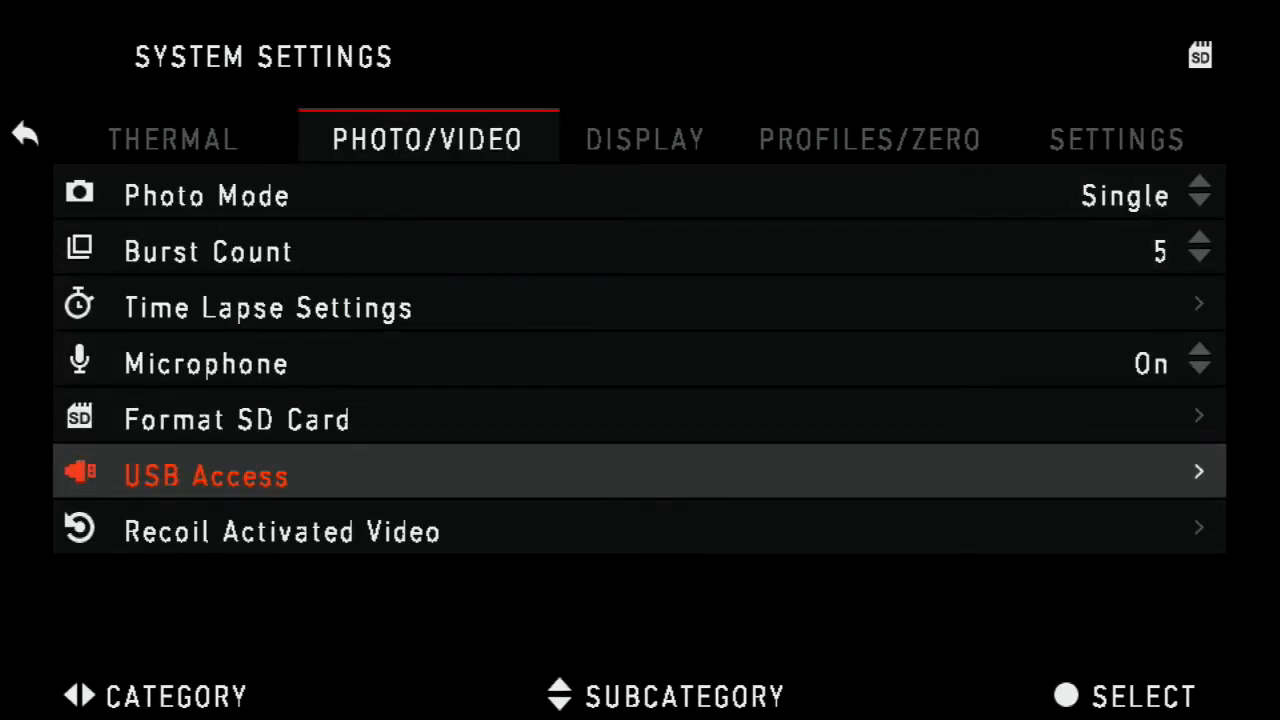
- Format the SD card, confirming deletion of all content and acknowledging 'Format successful!'
click(237, 419)
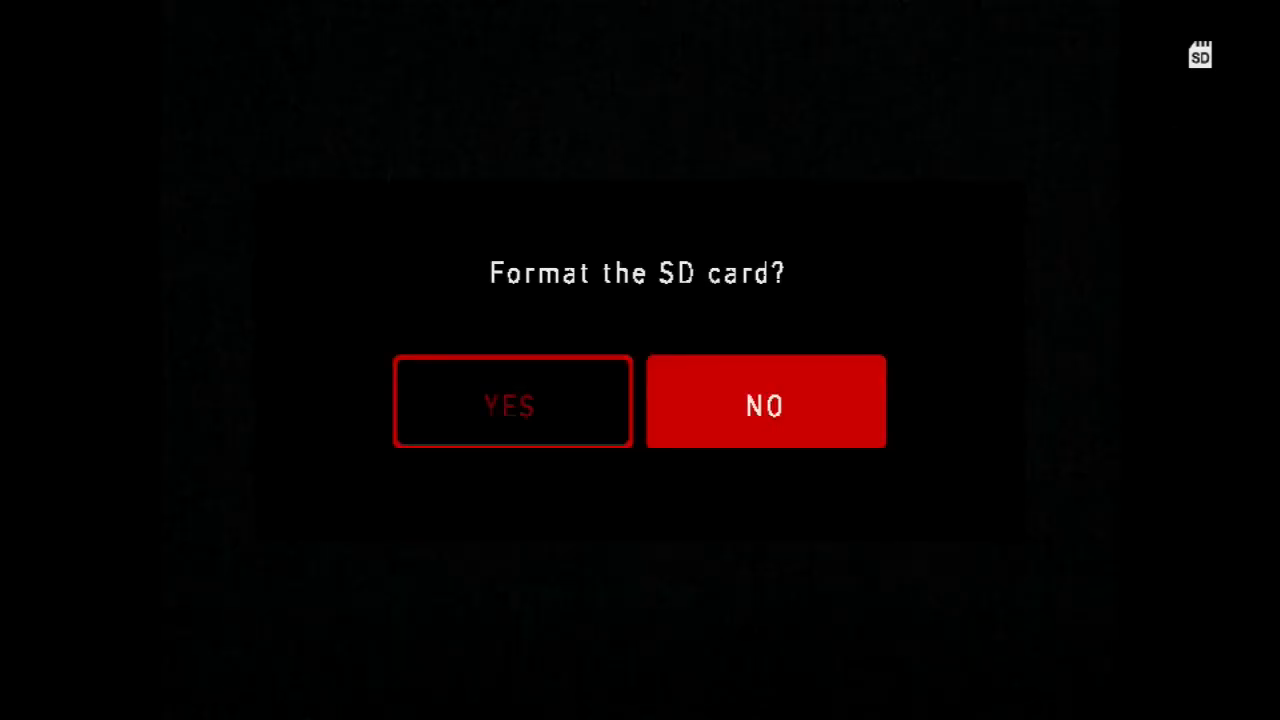
click(513, 401)
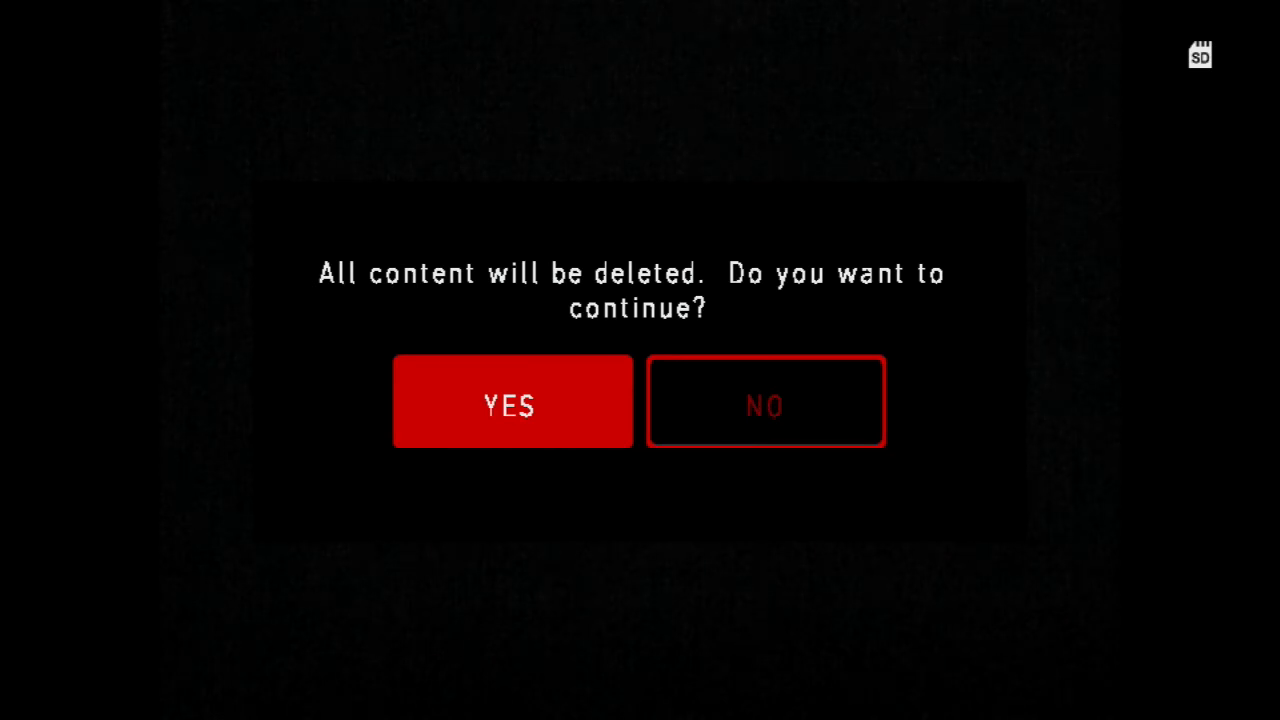
click(512, 401)
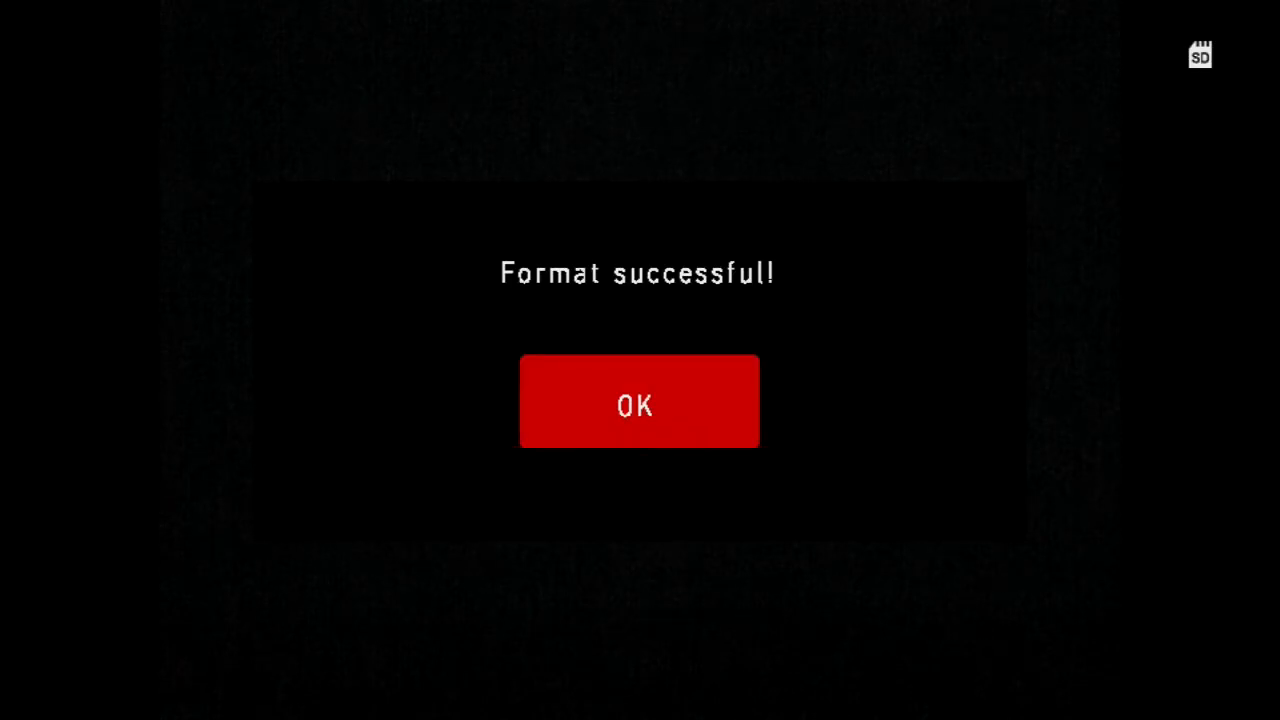
click(639, 401)
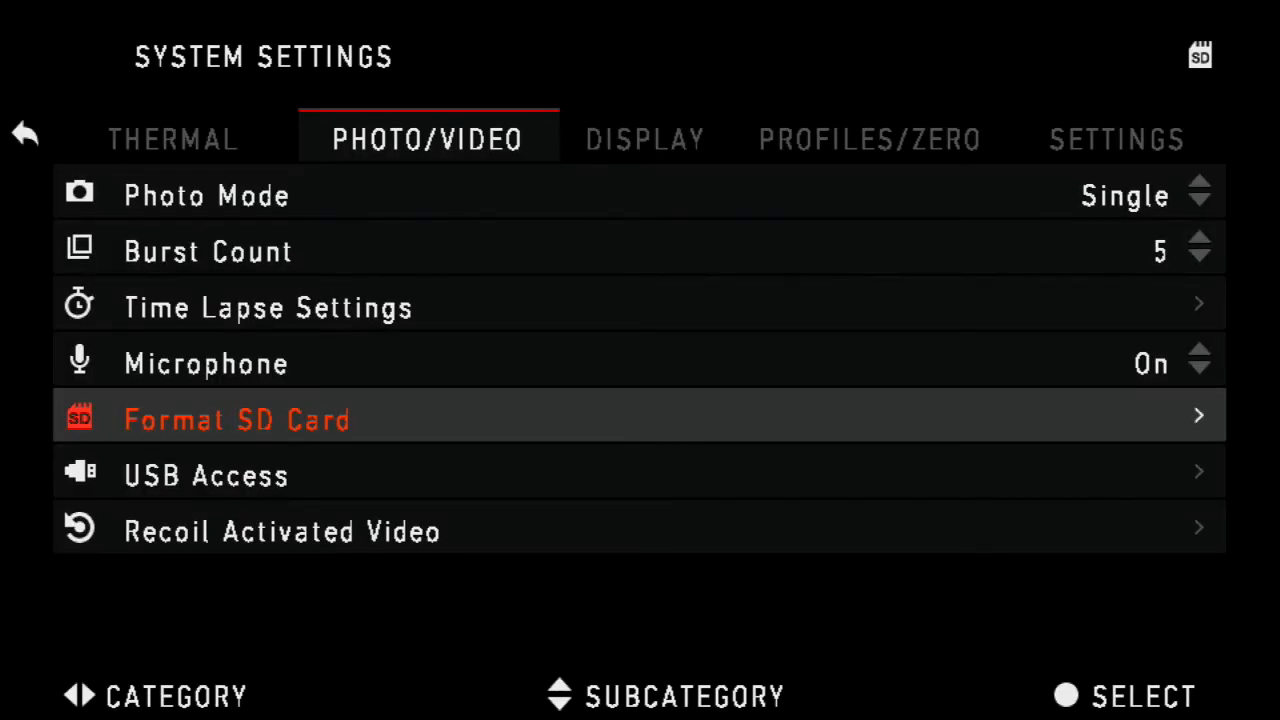
- Switch to the Thermal settings category, then exit the scope menu
click(172, 139)
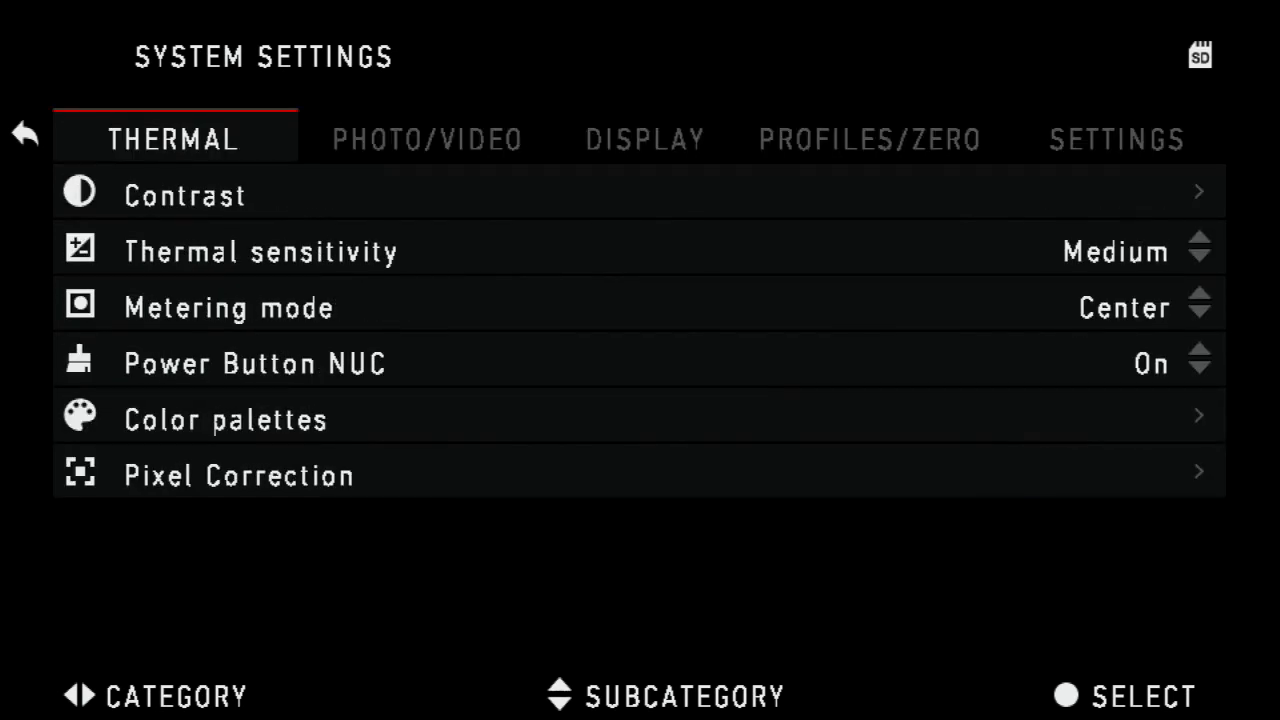
click(26, 134)
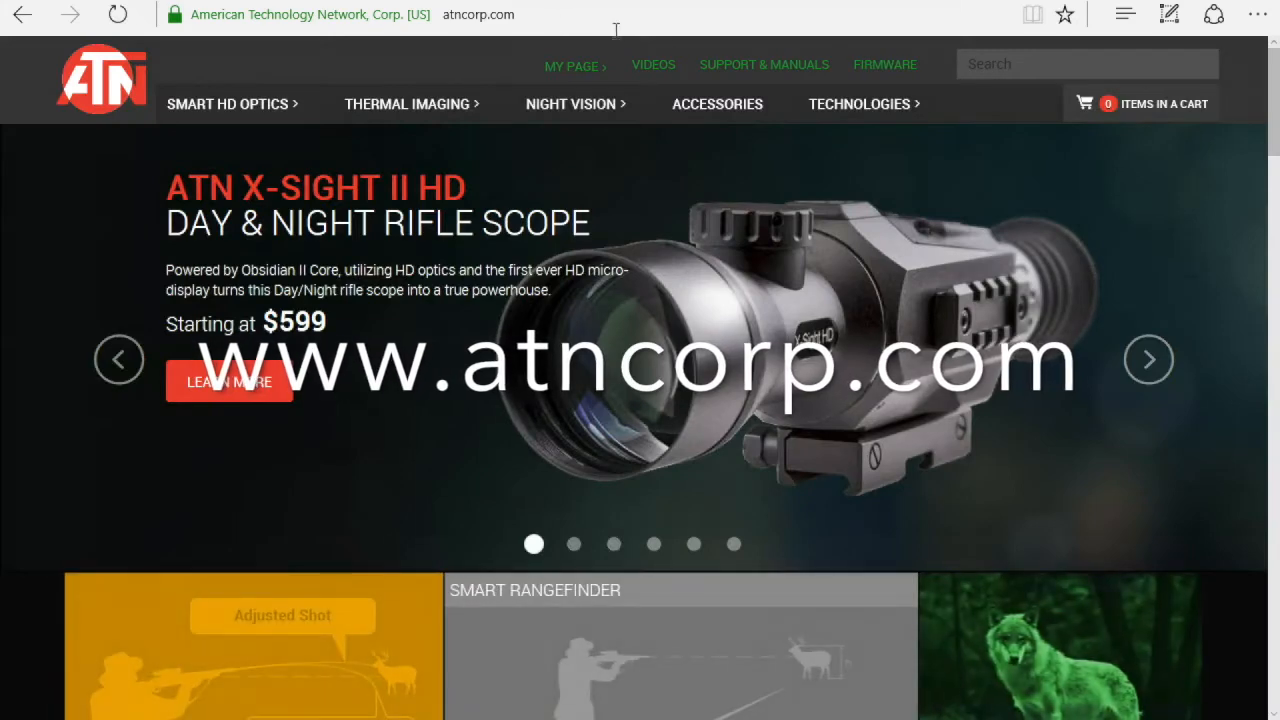
mouse_move(884, 64)
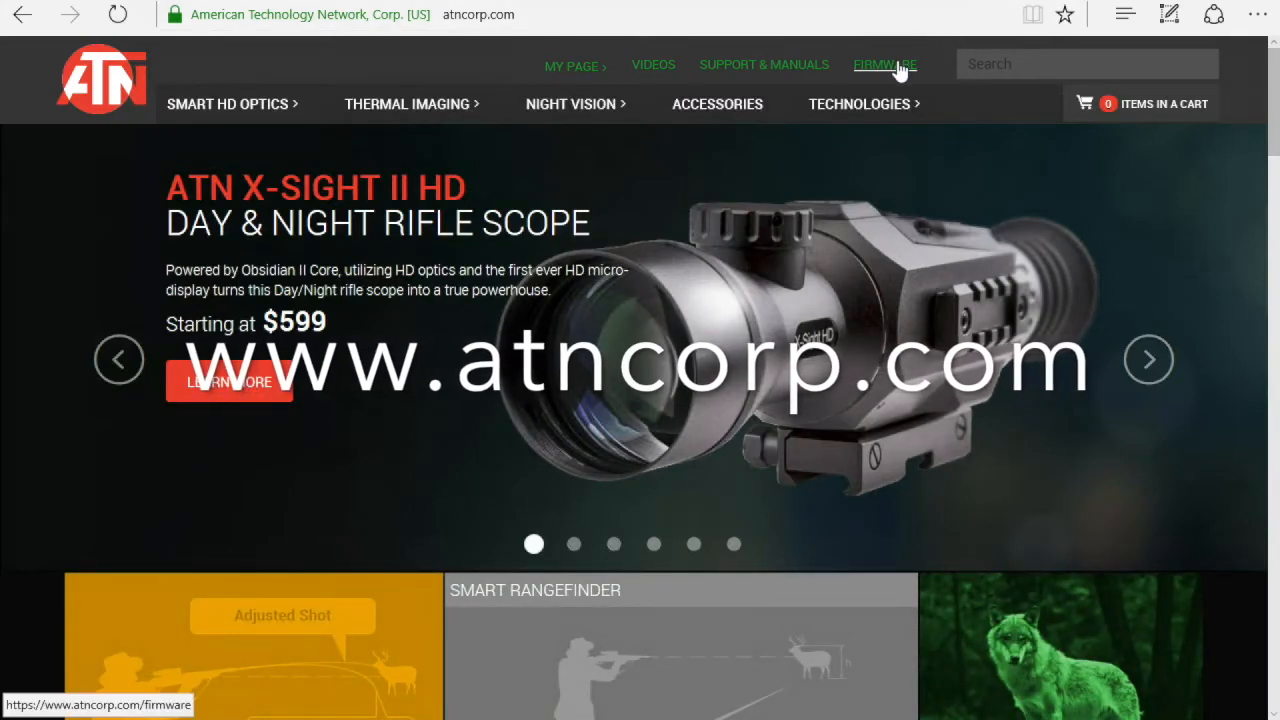
- Download and save THOR-HD firmware V2.3.06.747 from the ATN firmware page
click(884, 64)
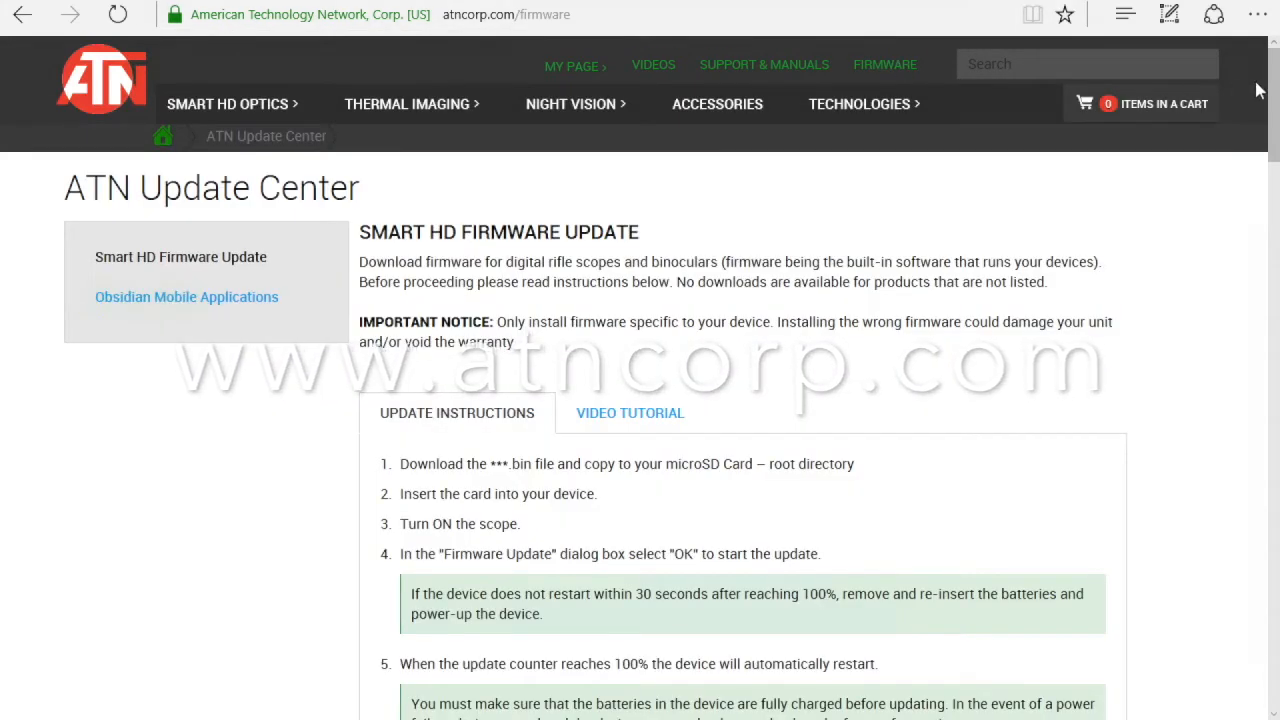
scroll(down, 3)
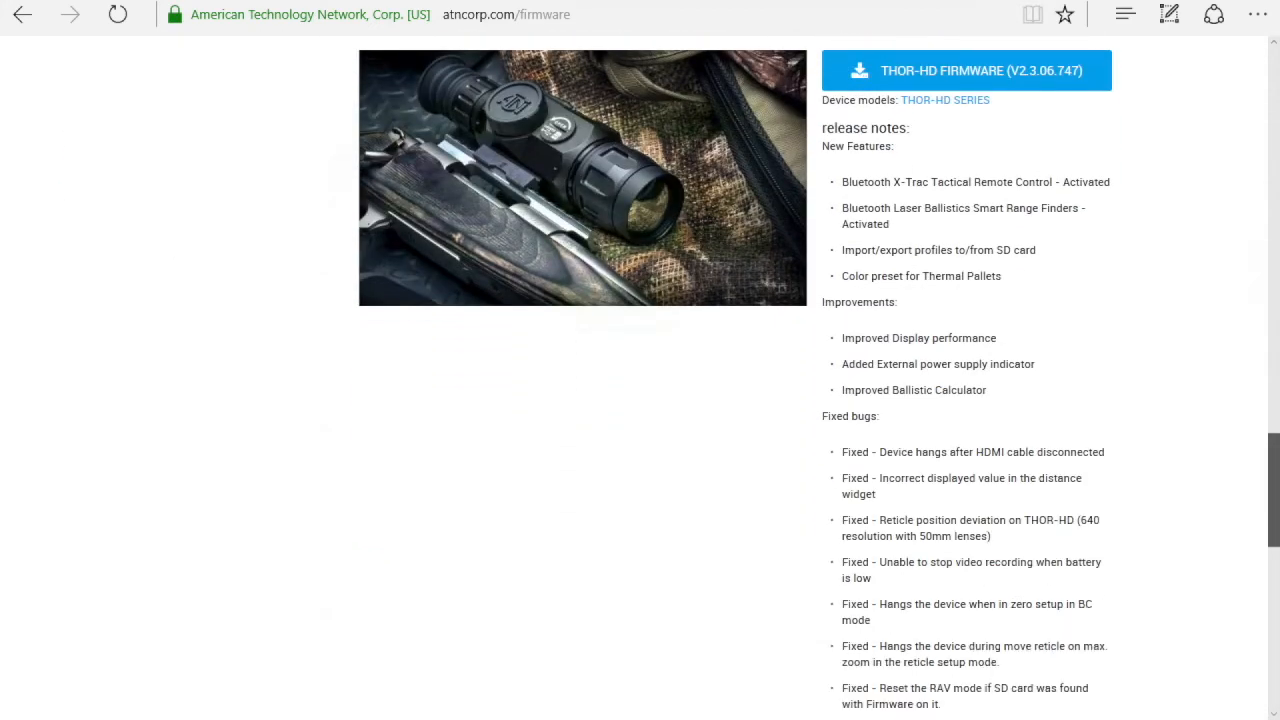
mouse_move(944, 100)
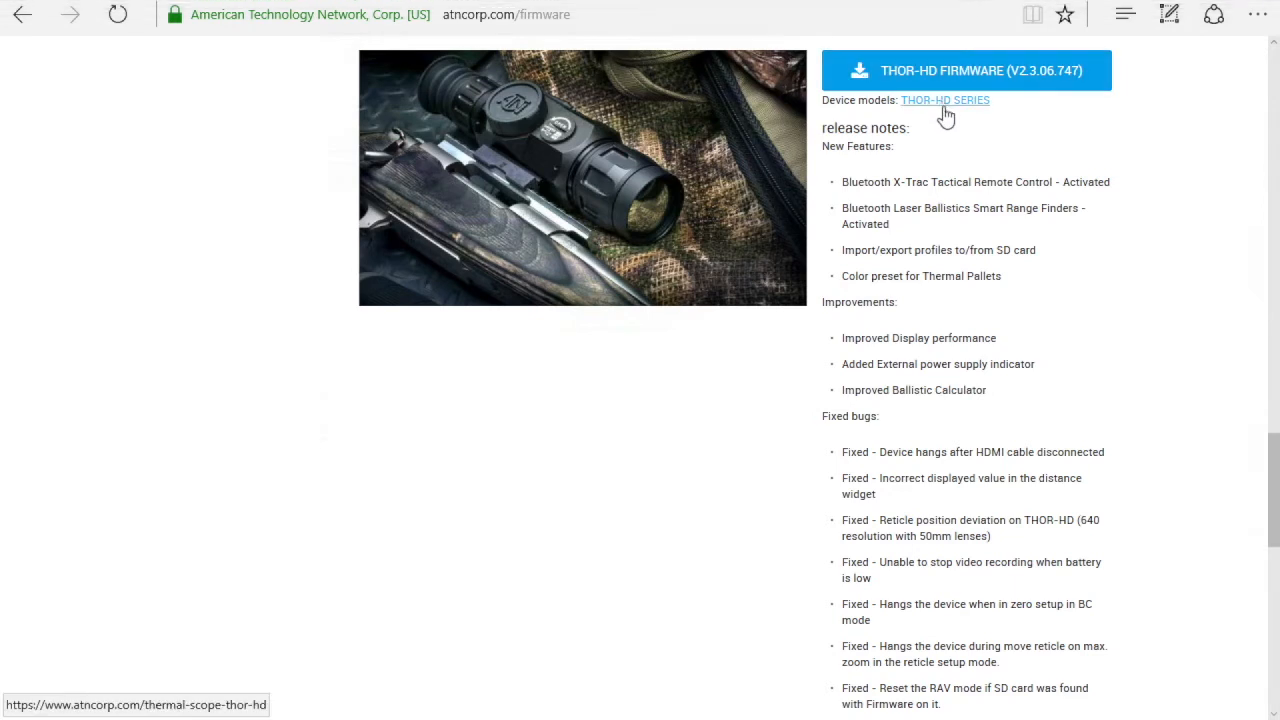
mouse_move(932, 184)
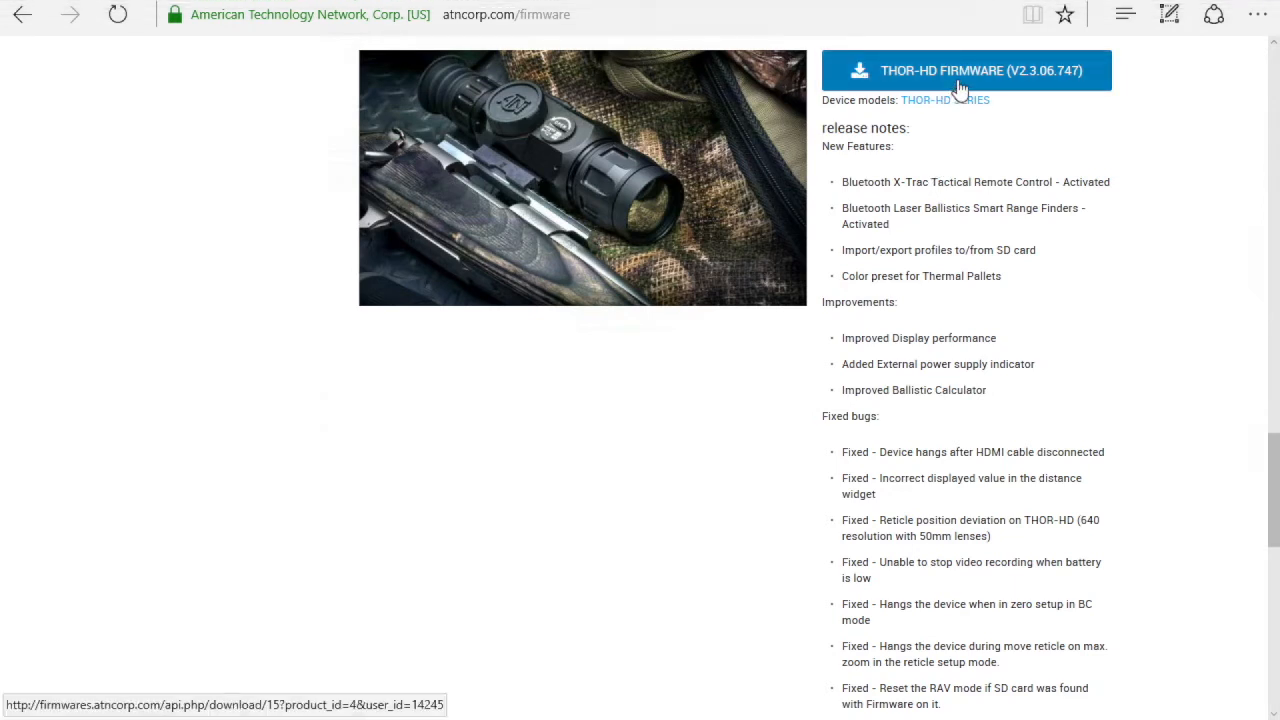
click(965, 70)
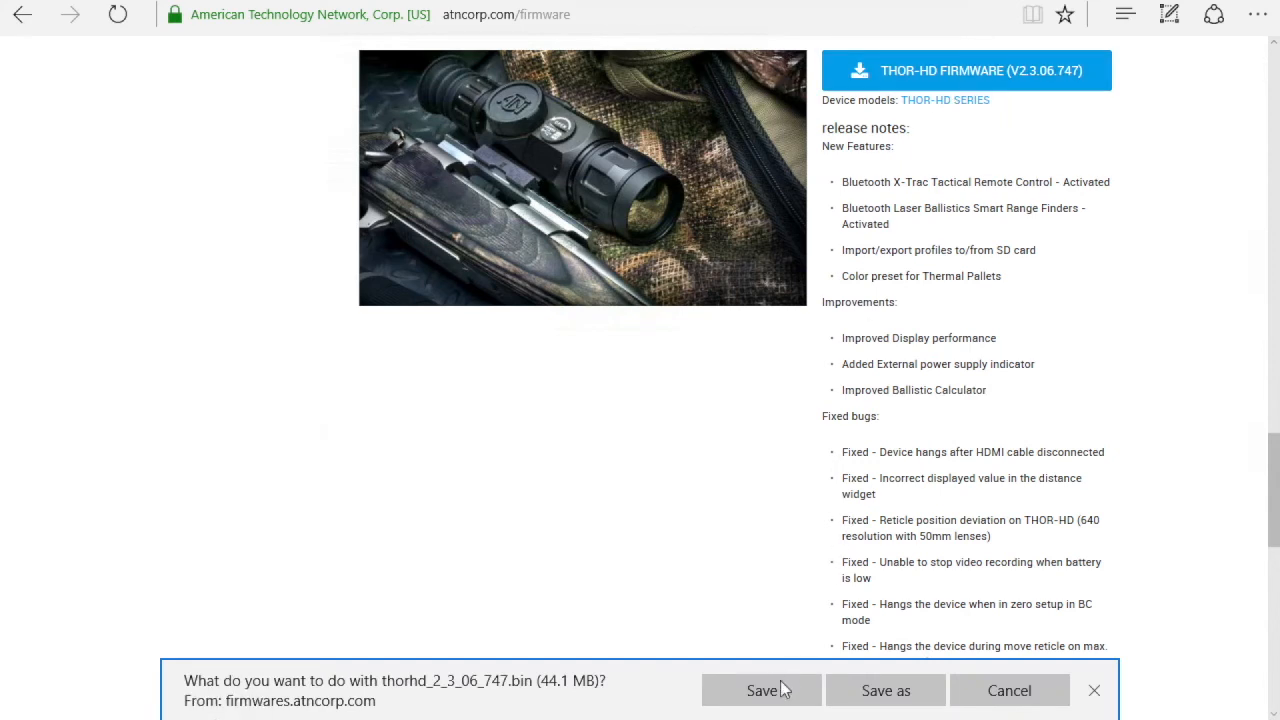
click(761, 690)
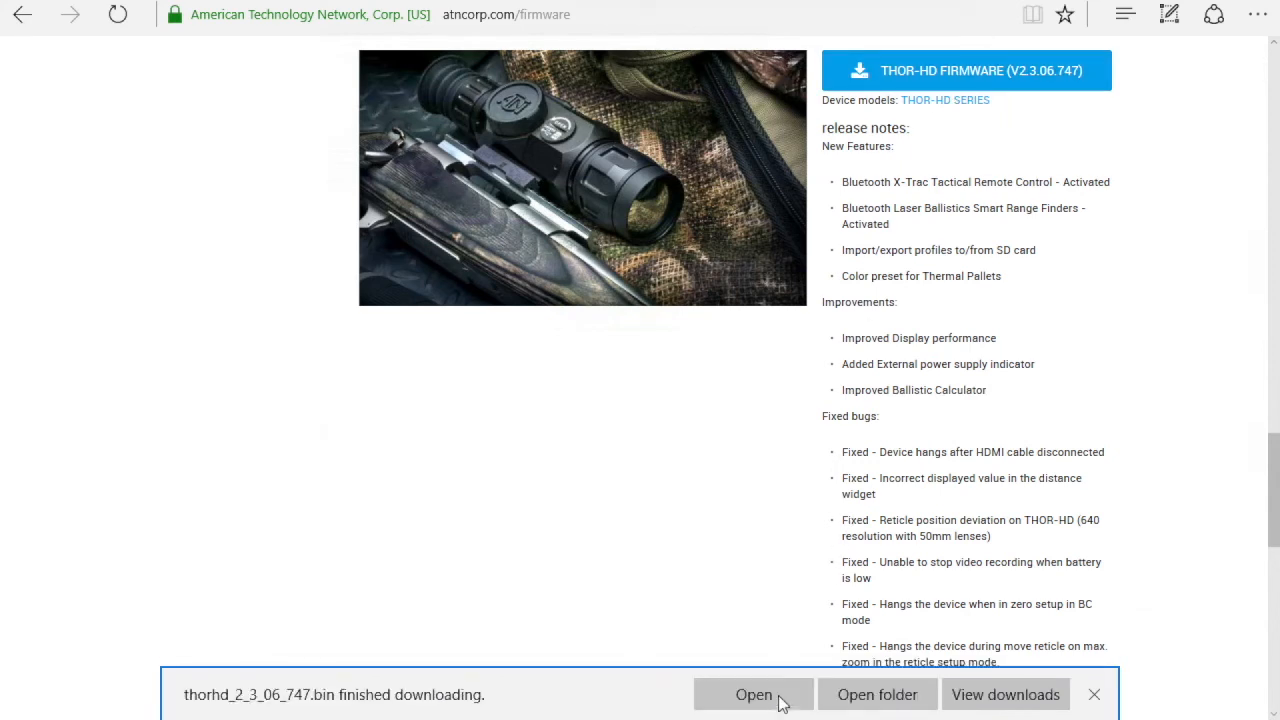
- Show the downloaded thorhd_2_3_06_747.bin in Downloads and copy it
click(876, 694)
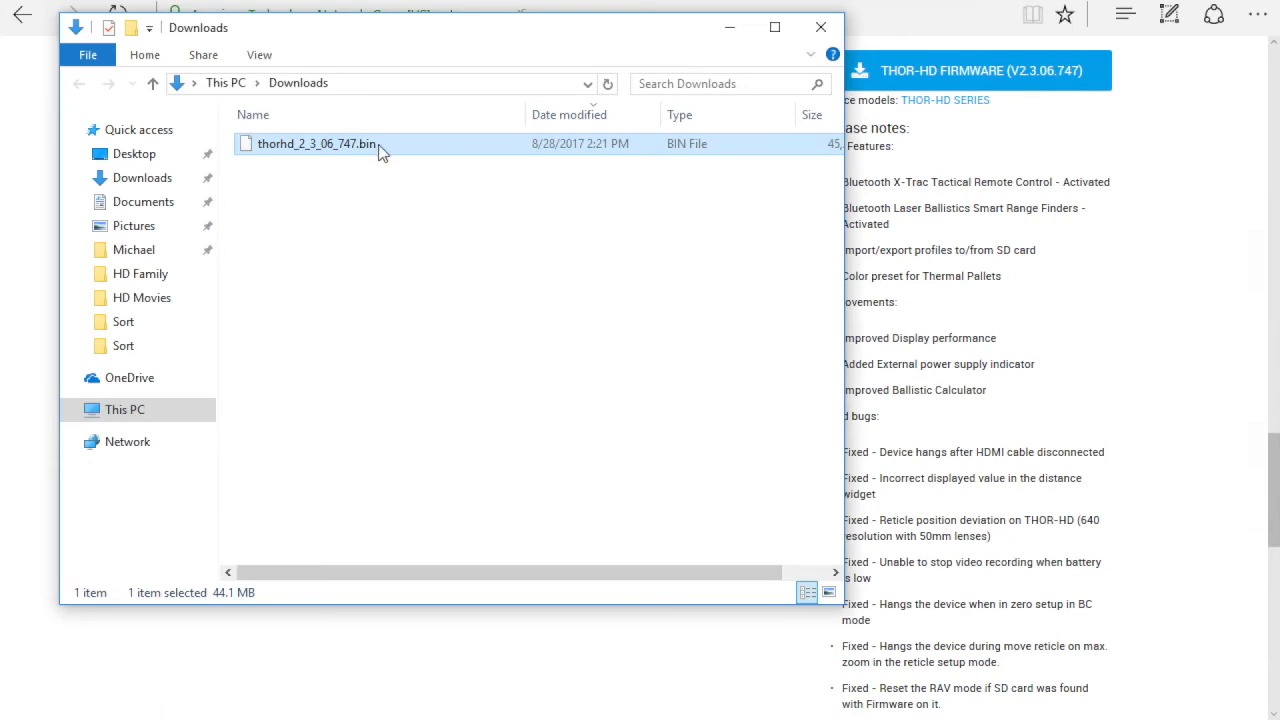
right_click(315, 143)
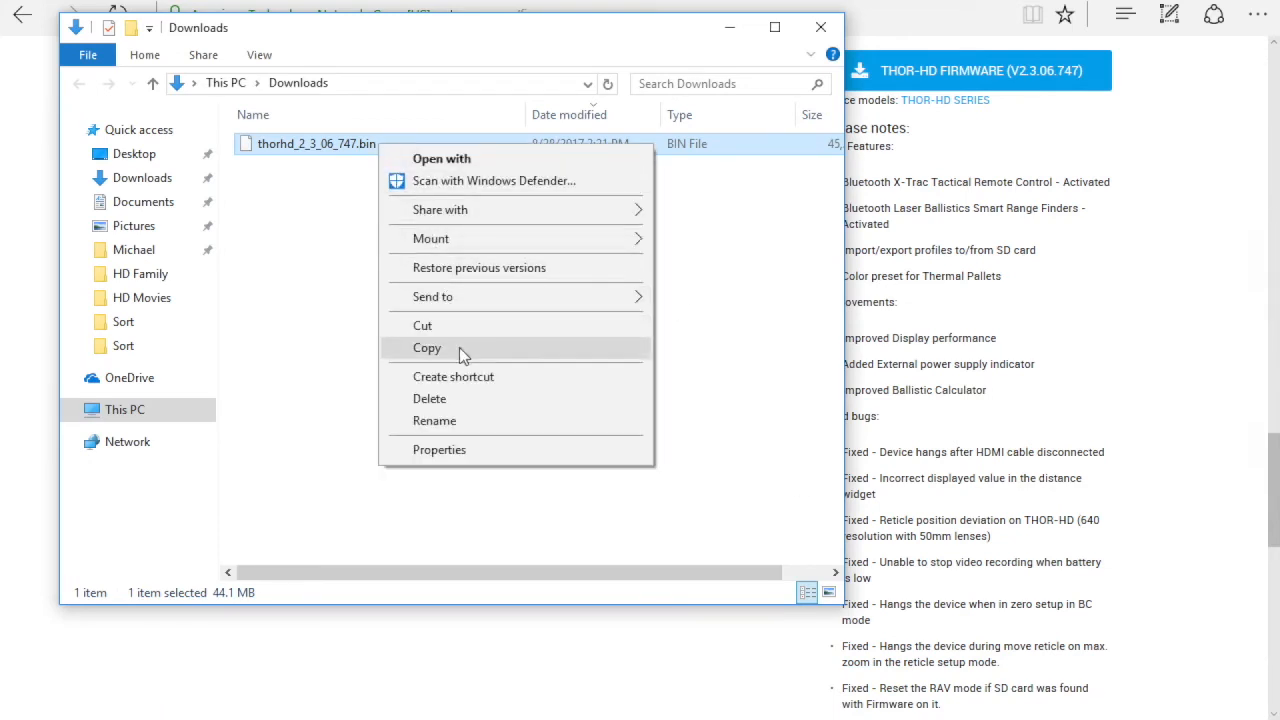
click(427, 347)
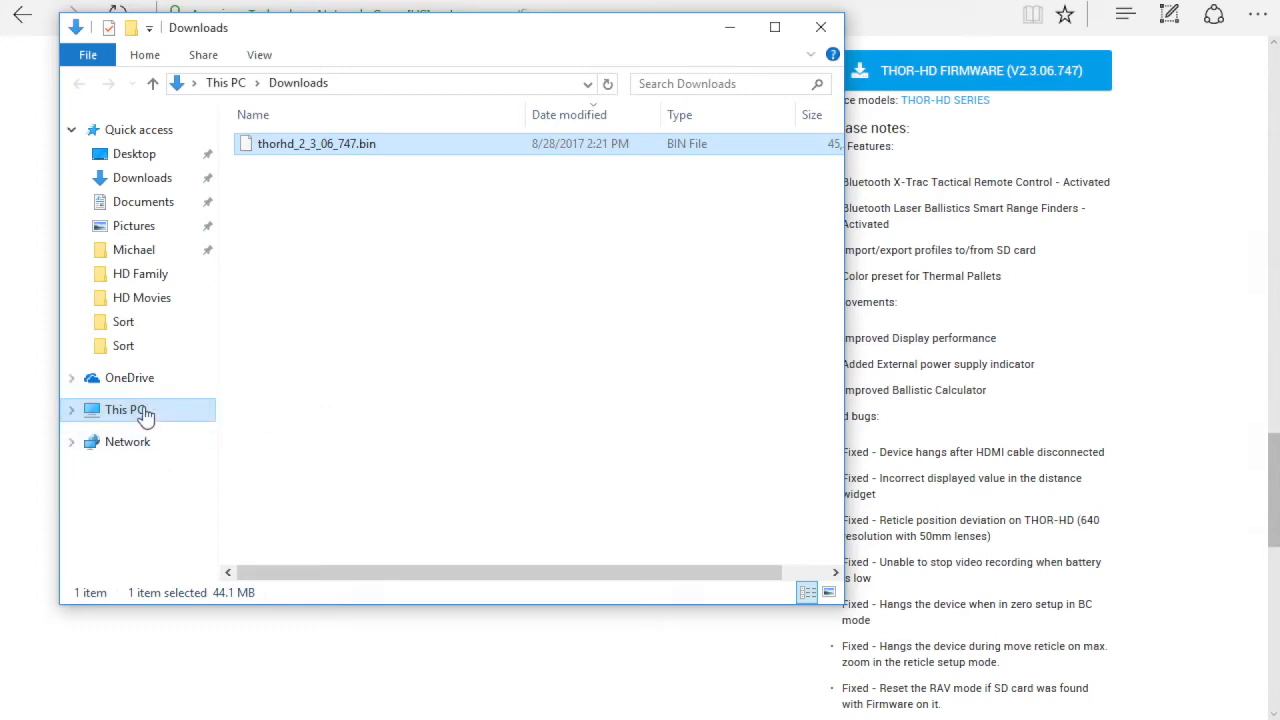
- Paste the firmware file onto the empty THOR (F:) card
click(123, 409)
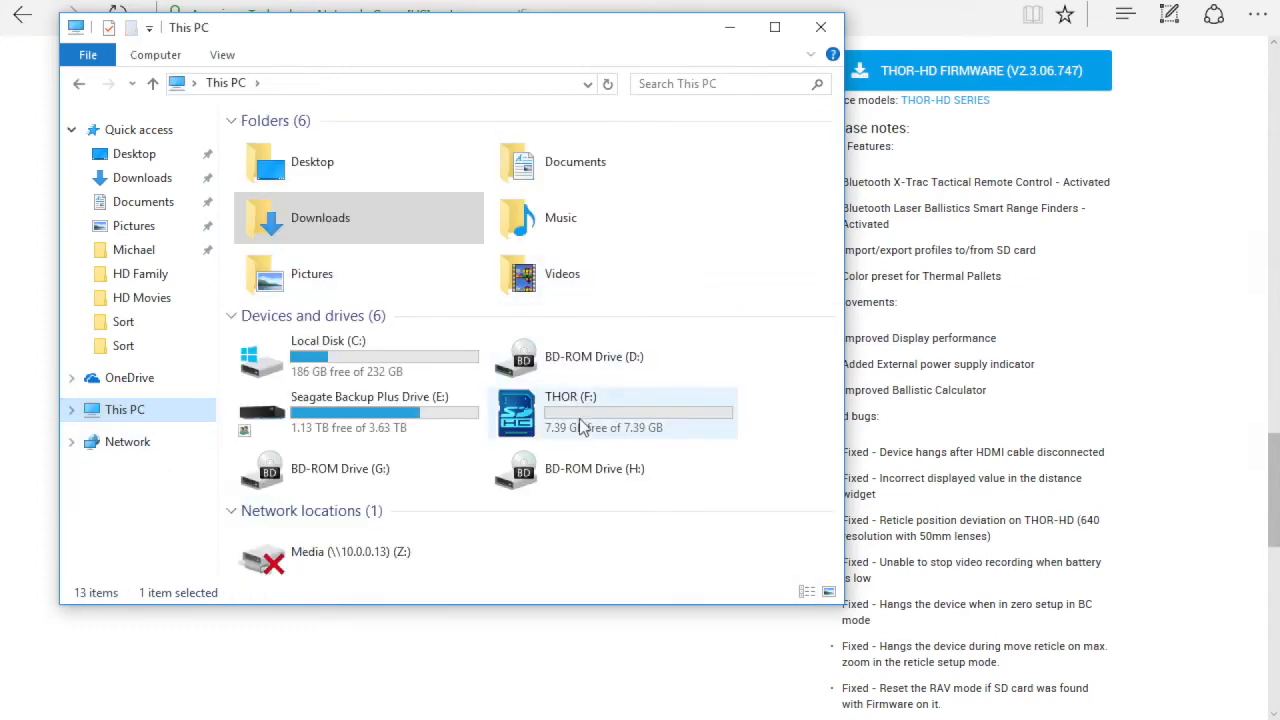
double_click(570, 410)
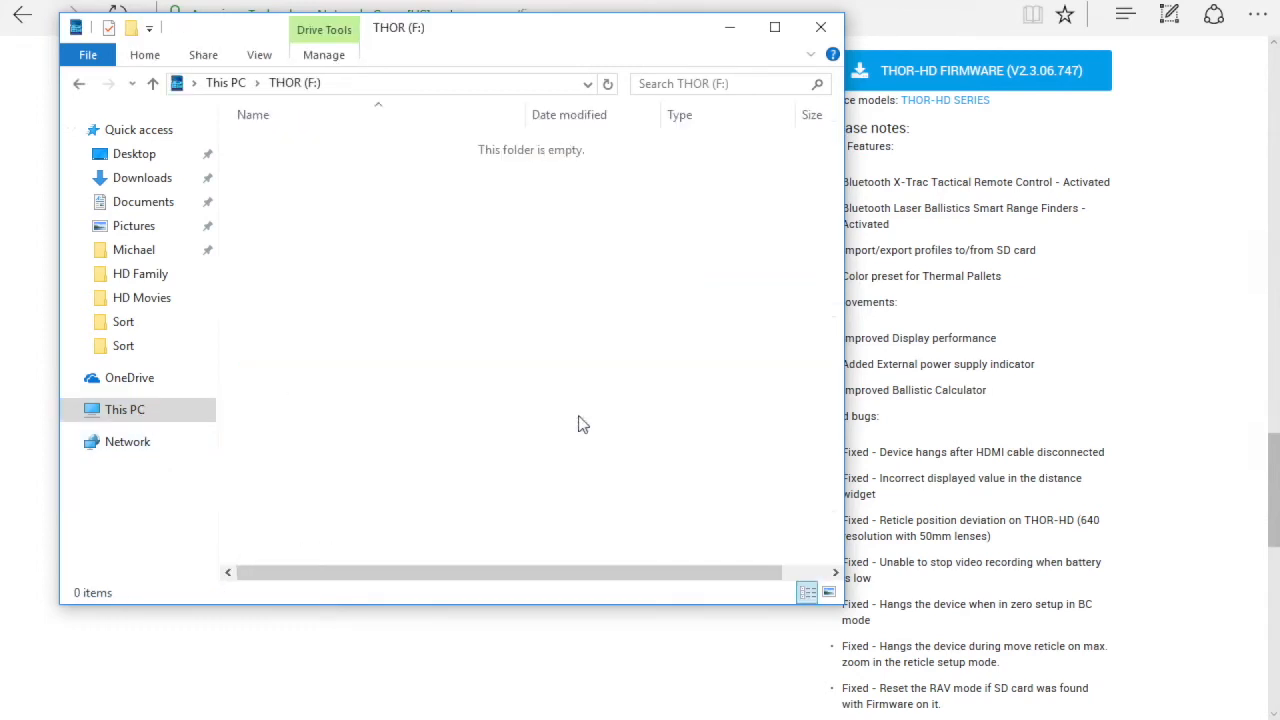
right_click(583, 423)
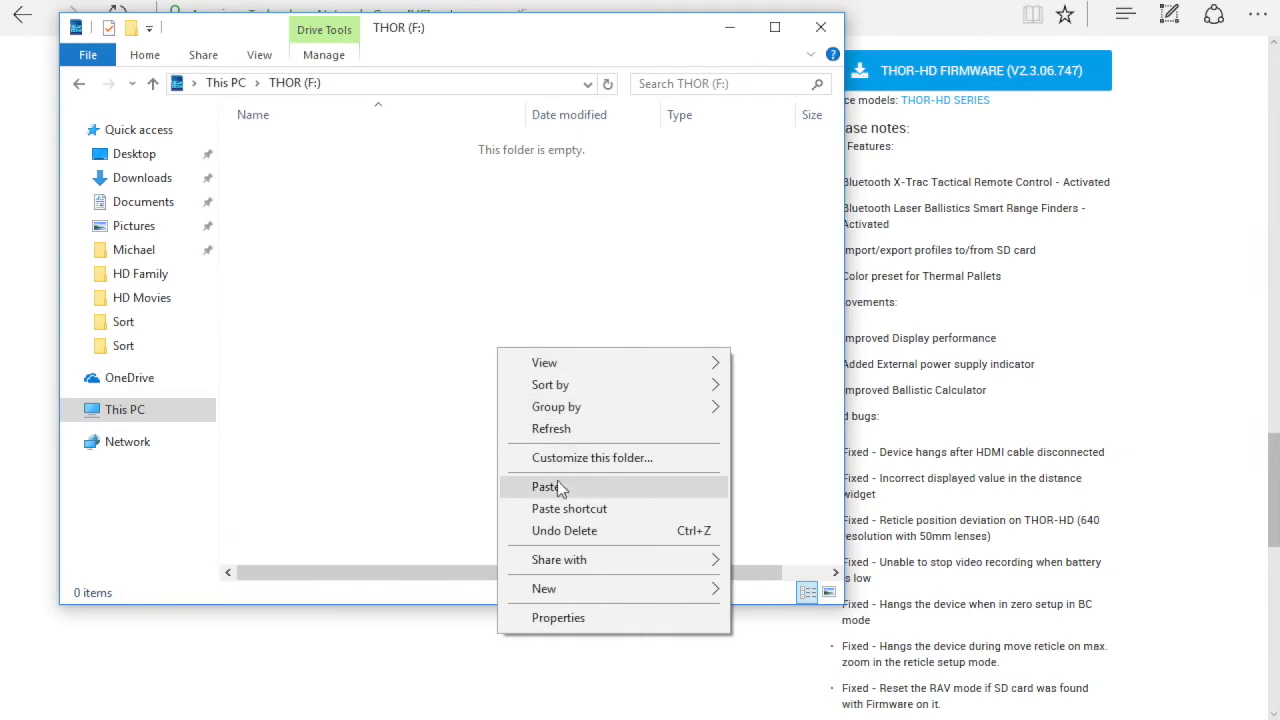
click(547, 487)
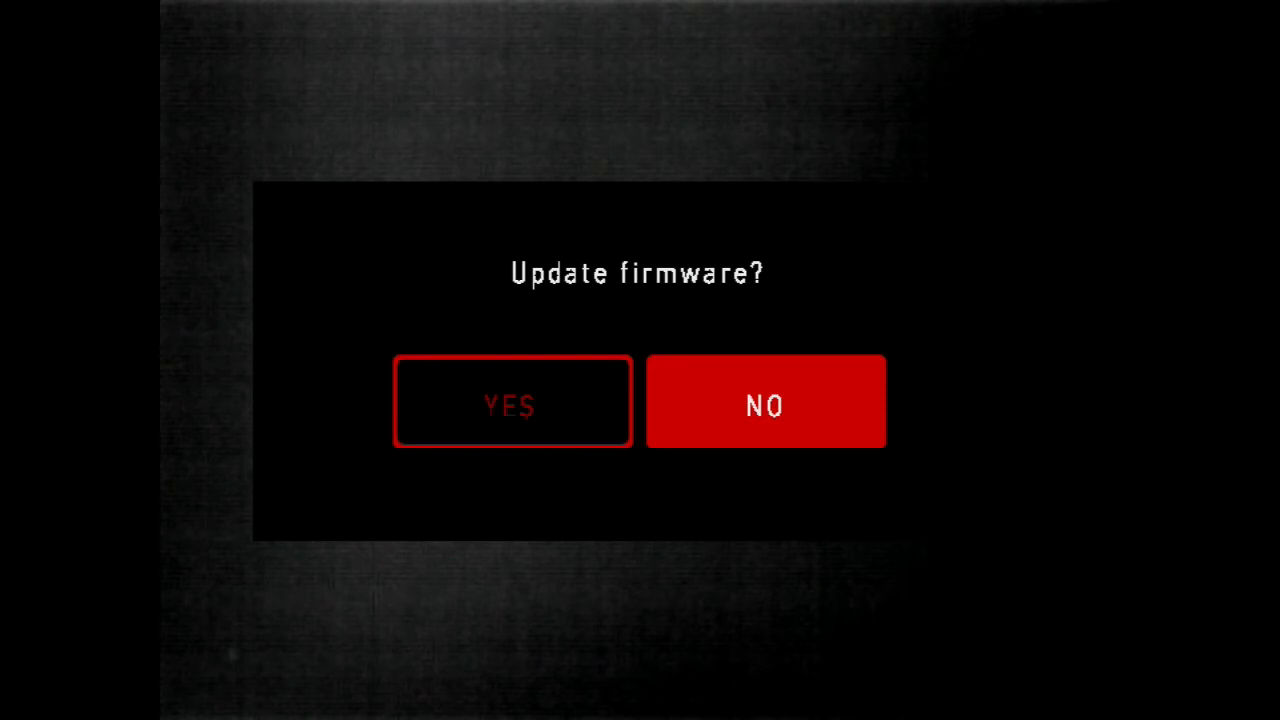
- Accept 'Update firmware?' and acknowledge the successful update once it completes
click(513, 402)
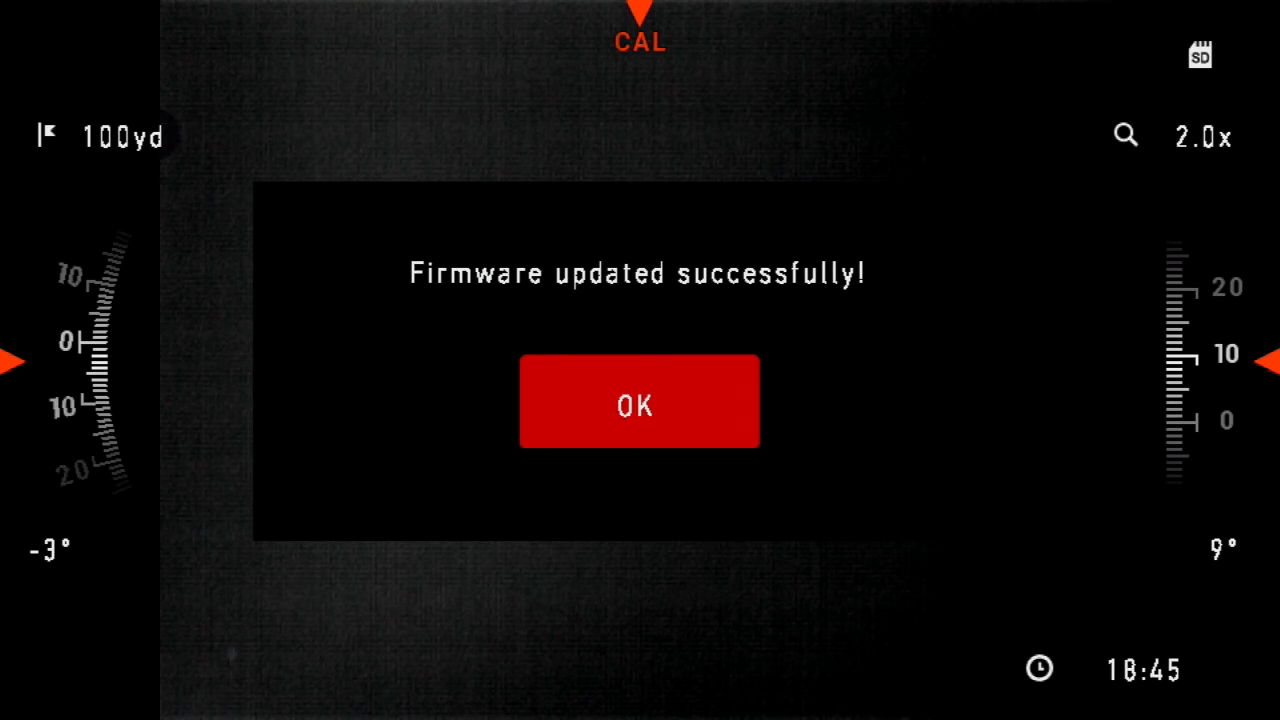
click(639, 403)
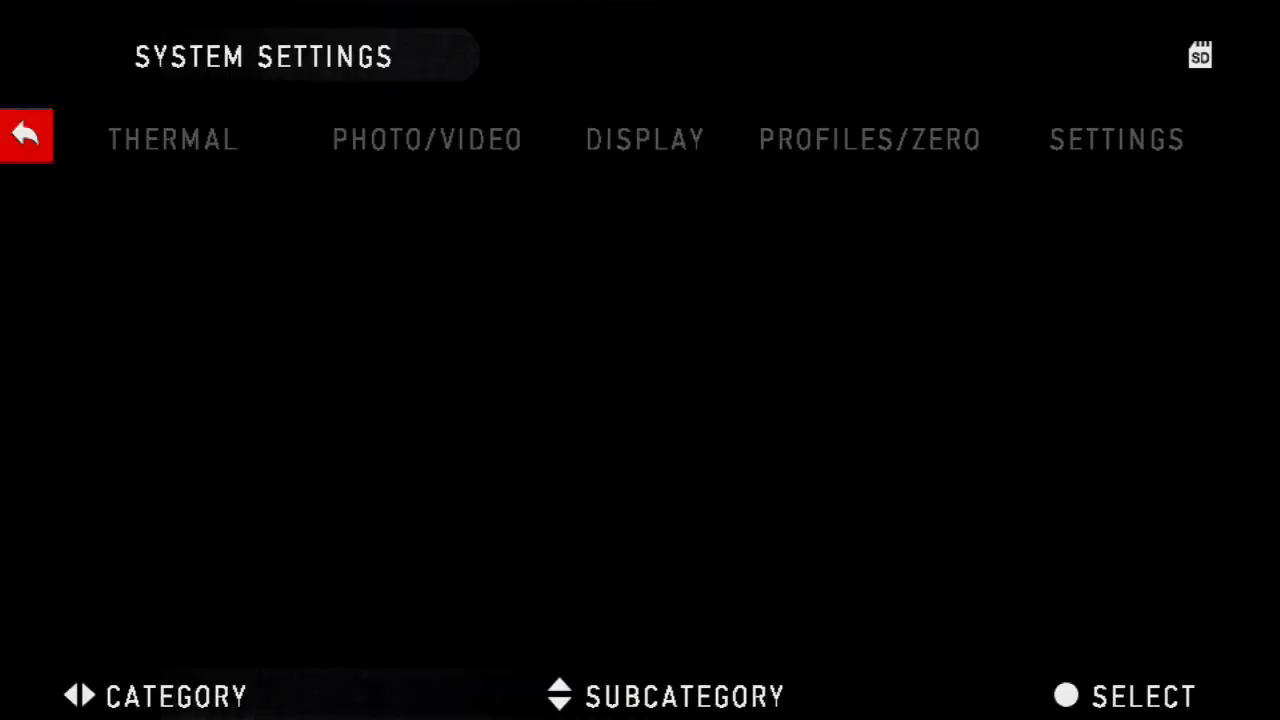
- Restore factory settings from the Settings category and acknowledge the 'Need reboot!' notice
click(427, 139)
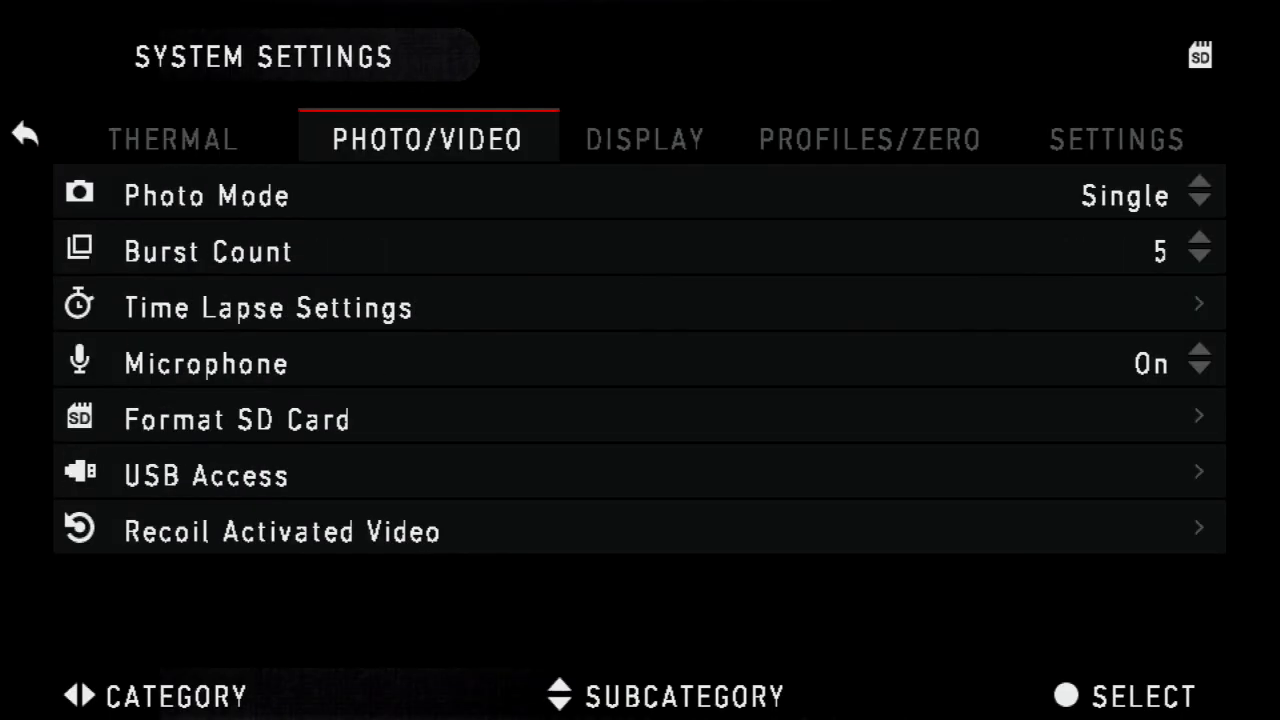
click(1116, 139)
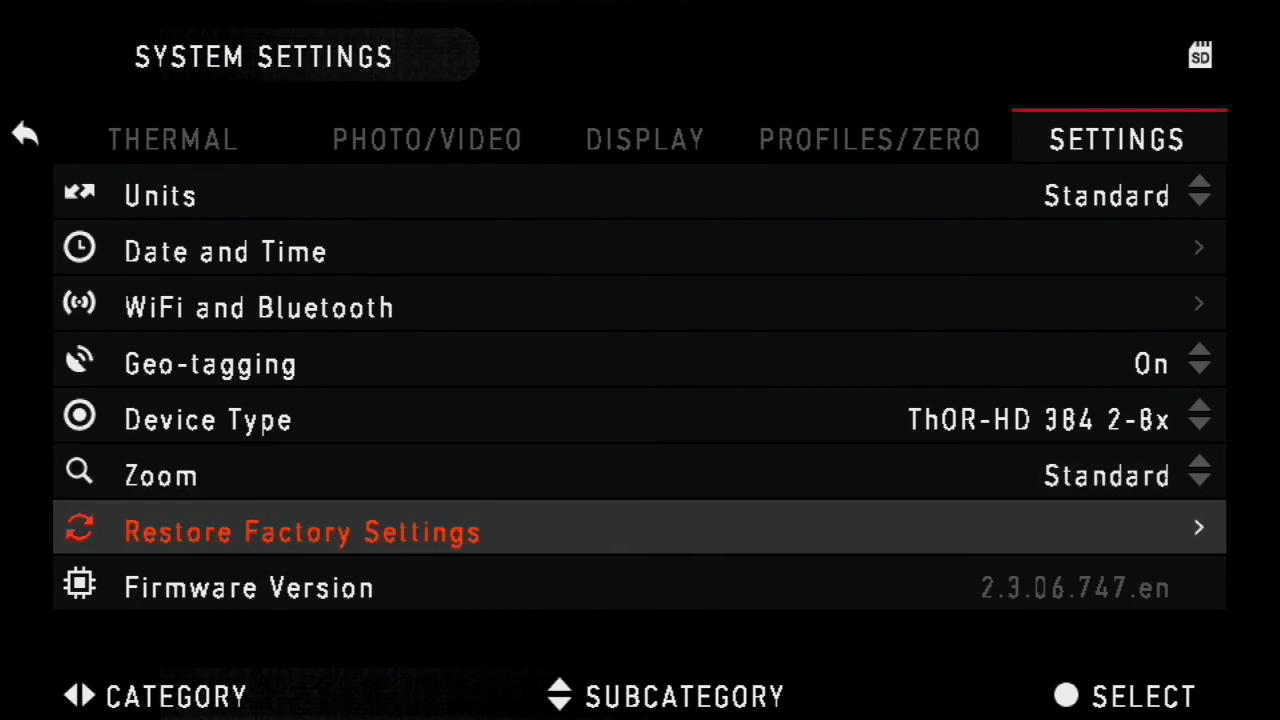
click(303, 530)
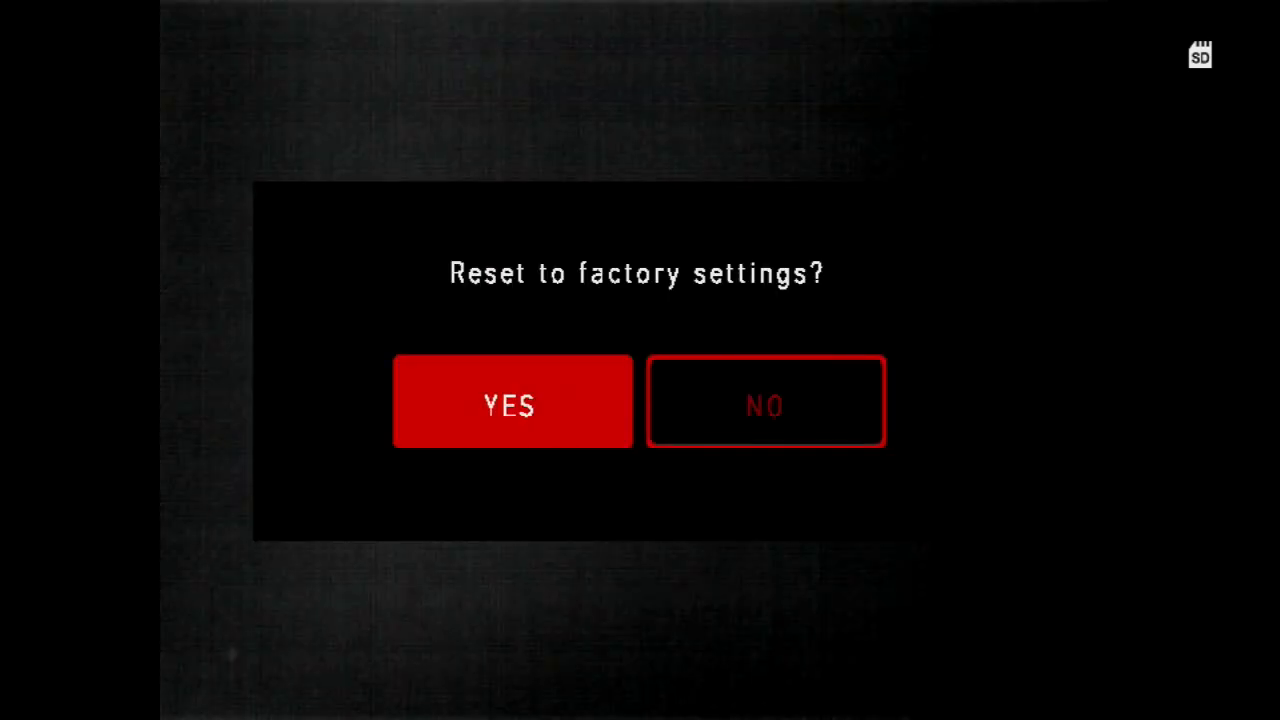
click(513, 401)
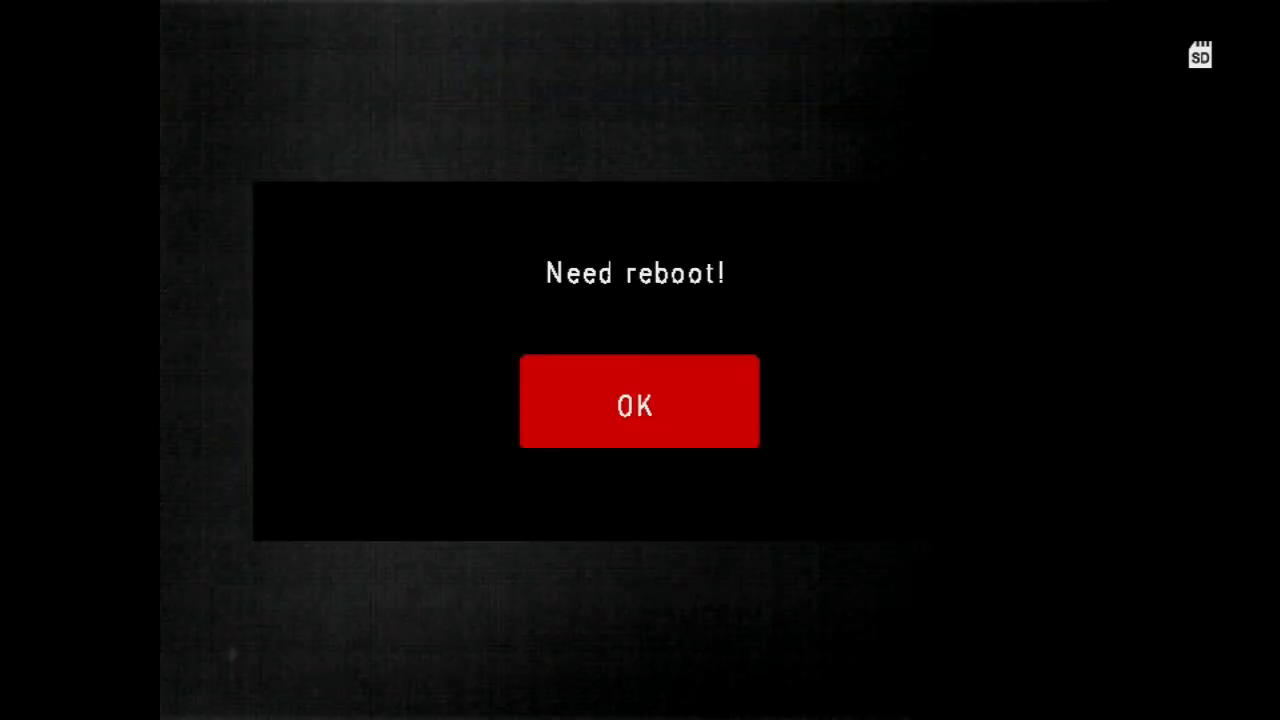
click(639, 401)
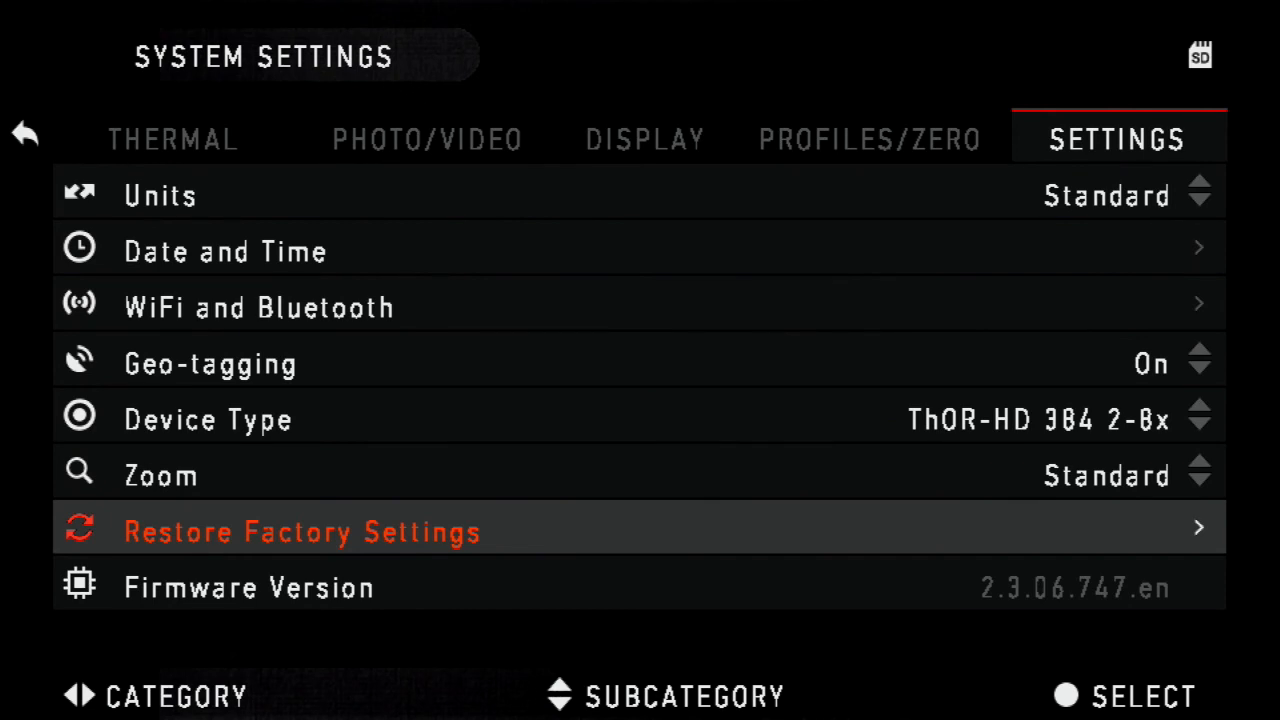
- Shut down the scope via the power prompt, confirming YES, so it restarts
click(25, 133)
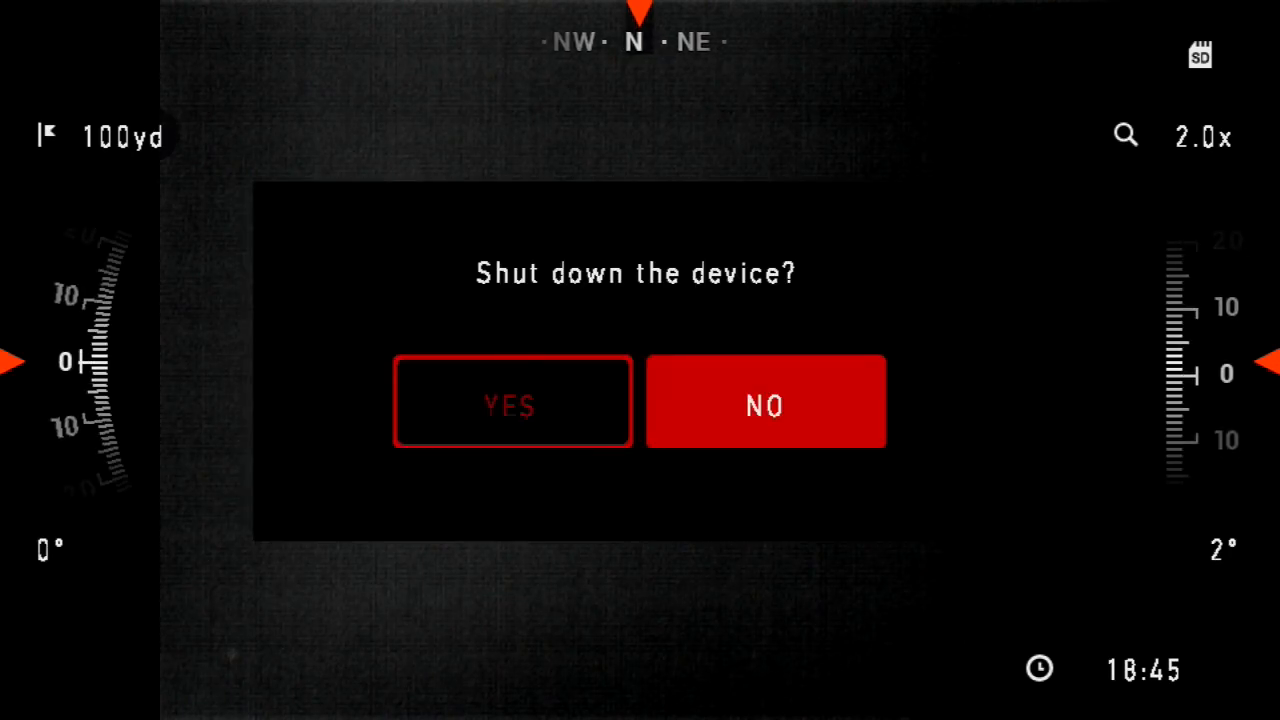
click(765, 402)
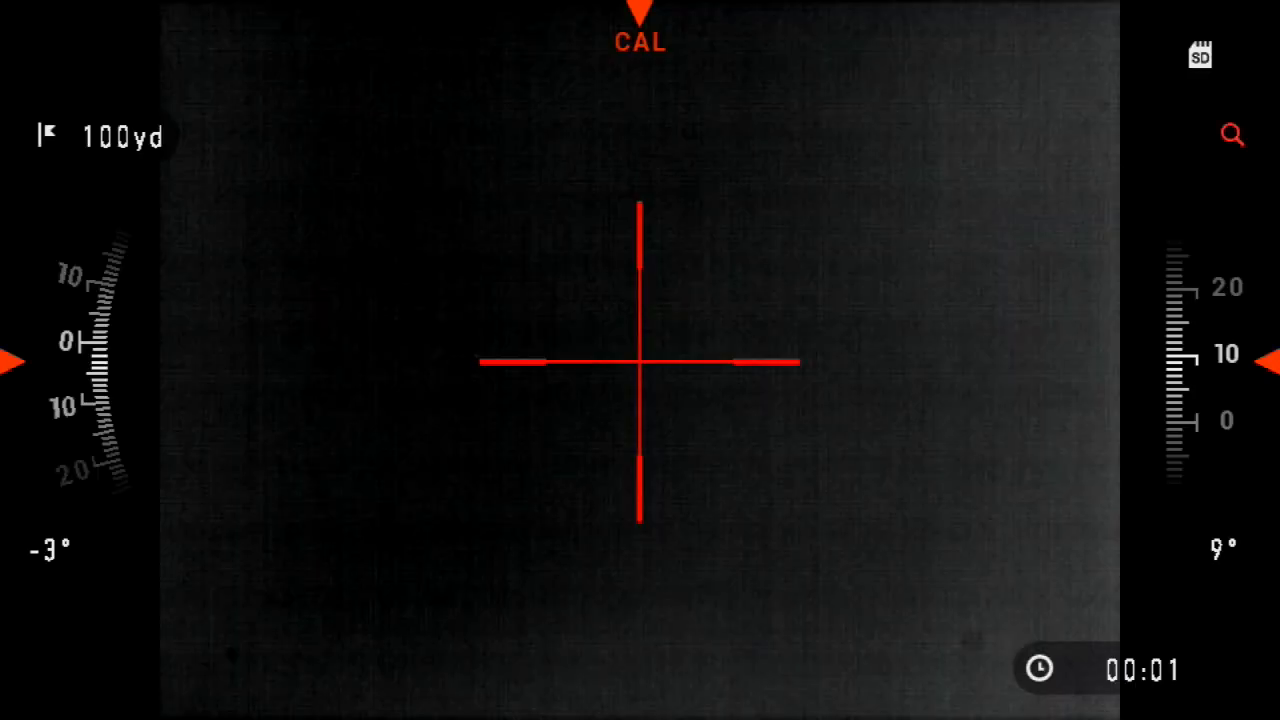